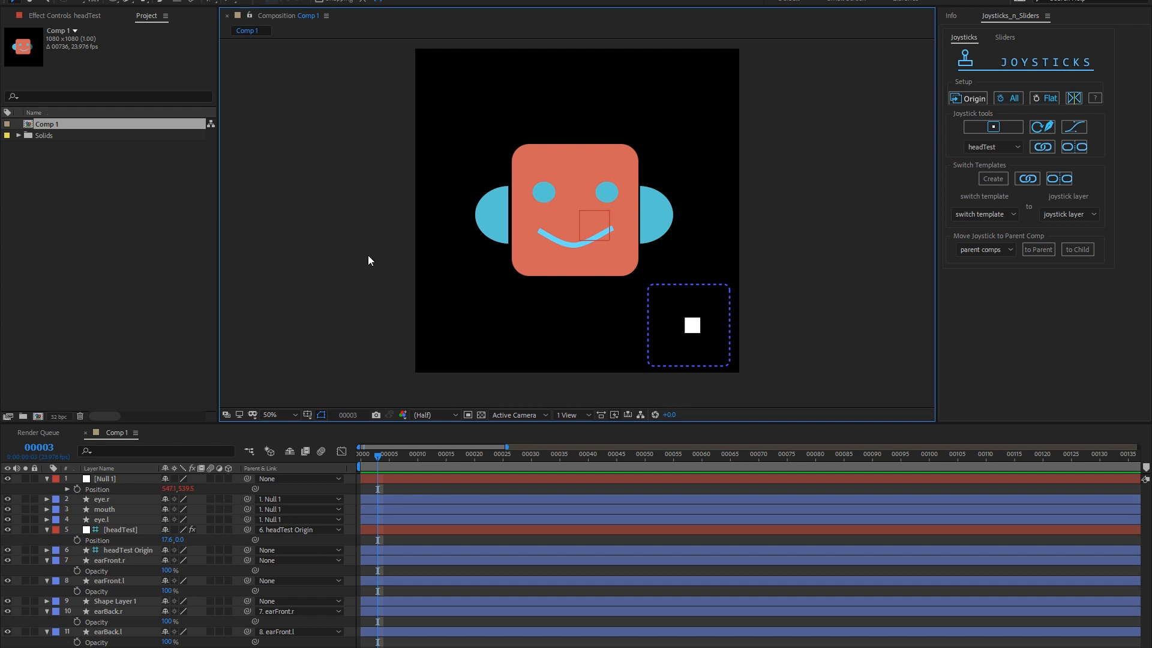
{"action": "mouse_move", "coordinate": [411, 238]}
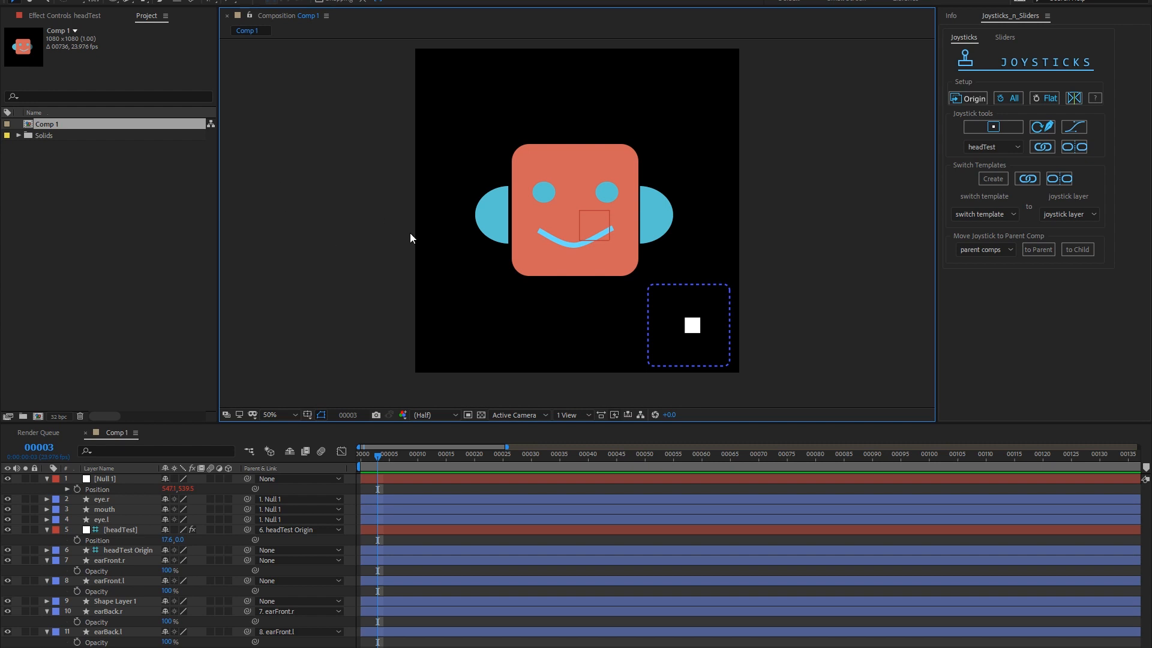
{"action": "mouse_move", "coordinate": [1081, 229]}
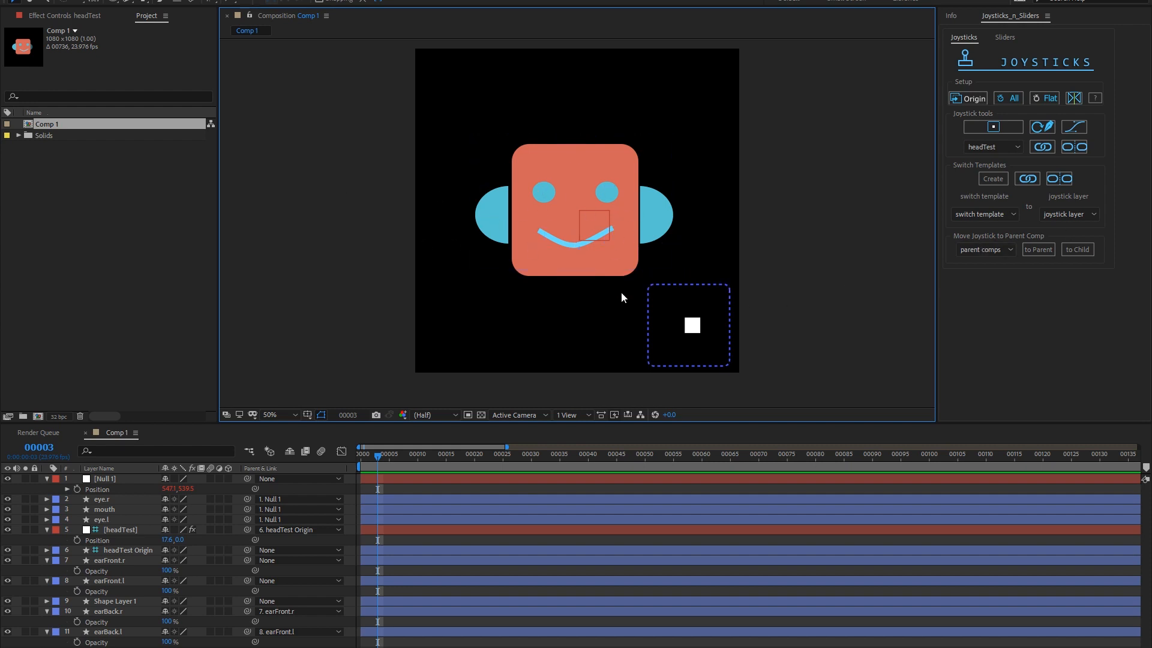
{"action": "mouse_move", "coordinate": [409, 522]}
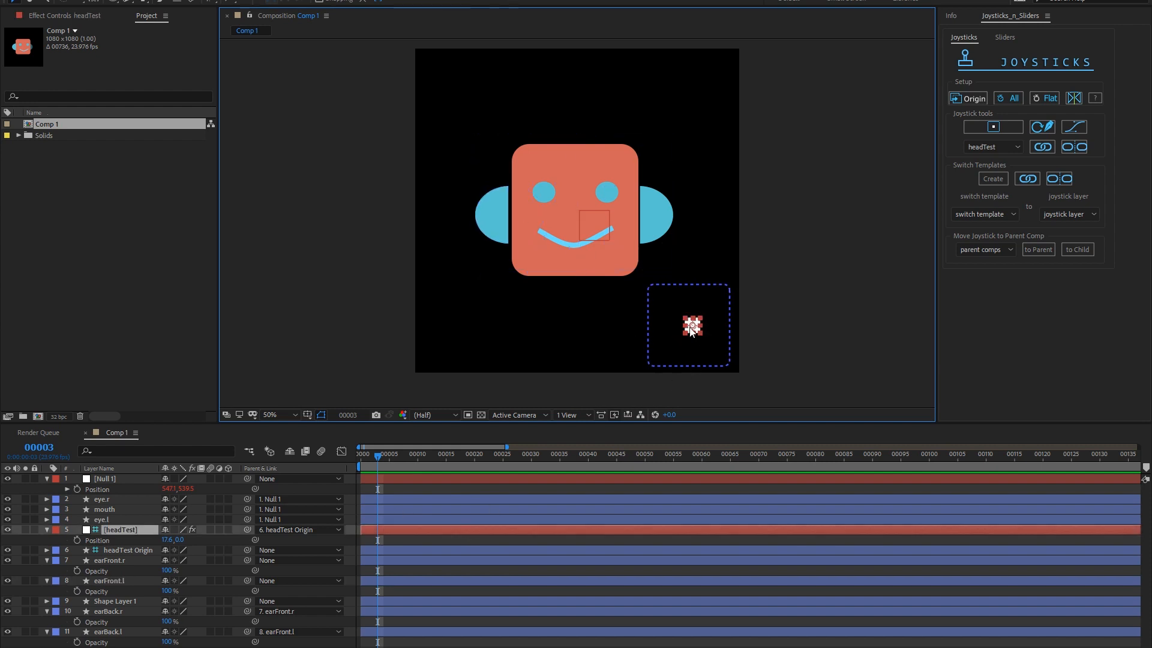
- Nudge the headTest joystick slightly left so the face's eyes and mouth shift left
{"action": "left_click_drag", "start_coordinate": [690, 326], "coordinate": [694, 328]}
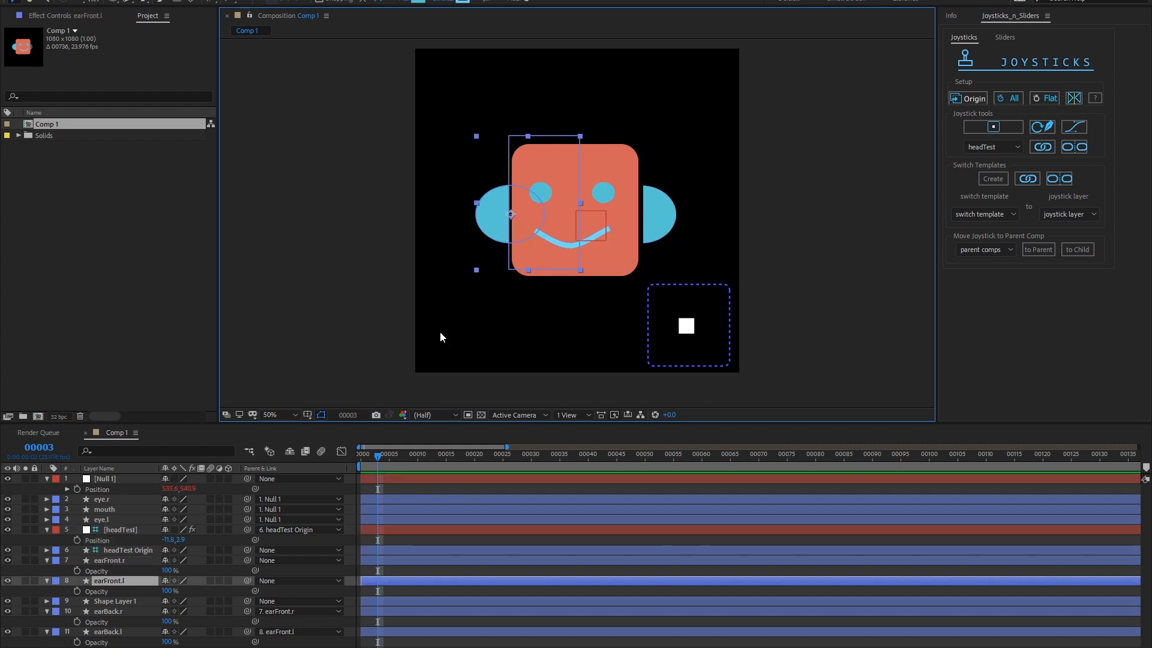
{"action": "mouse_move", "coordinate": [108, 570]}
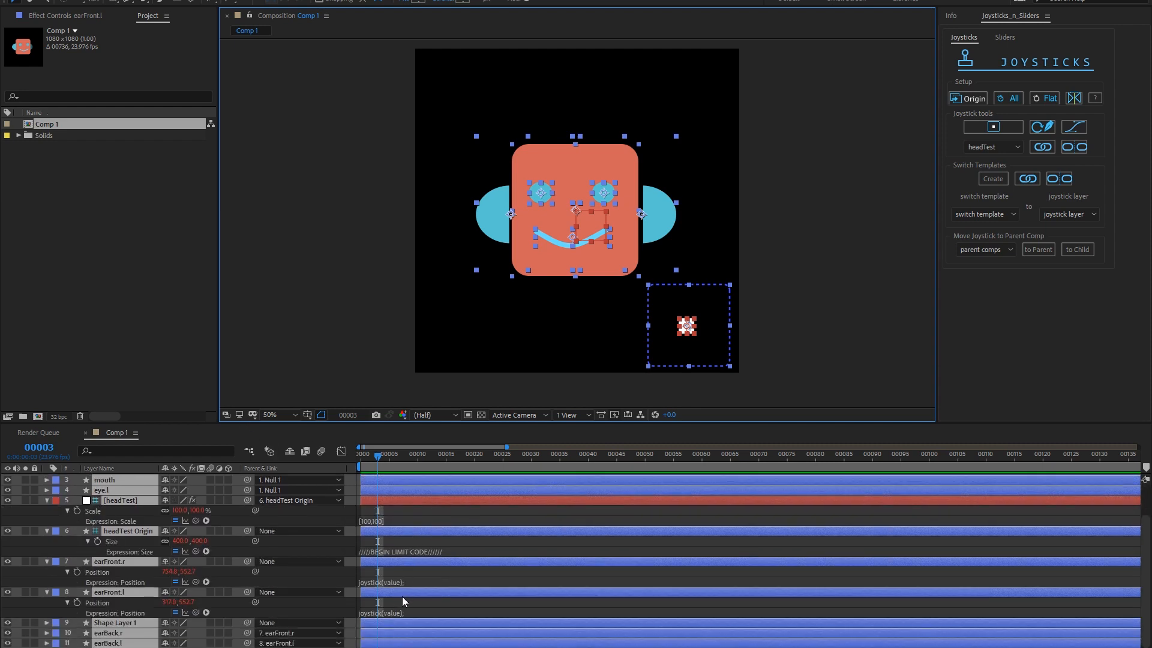
{"action": "mouse_move", "coordinate": [494, 600]}
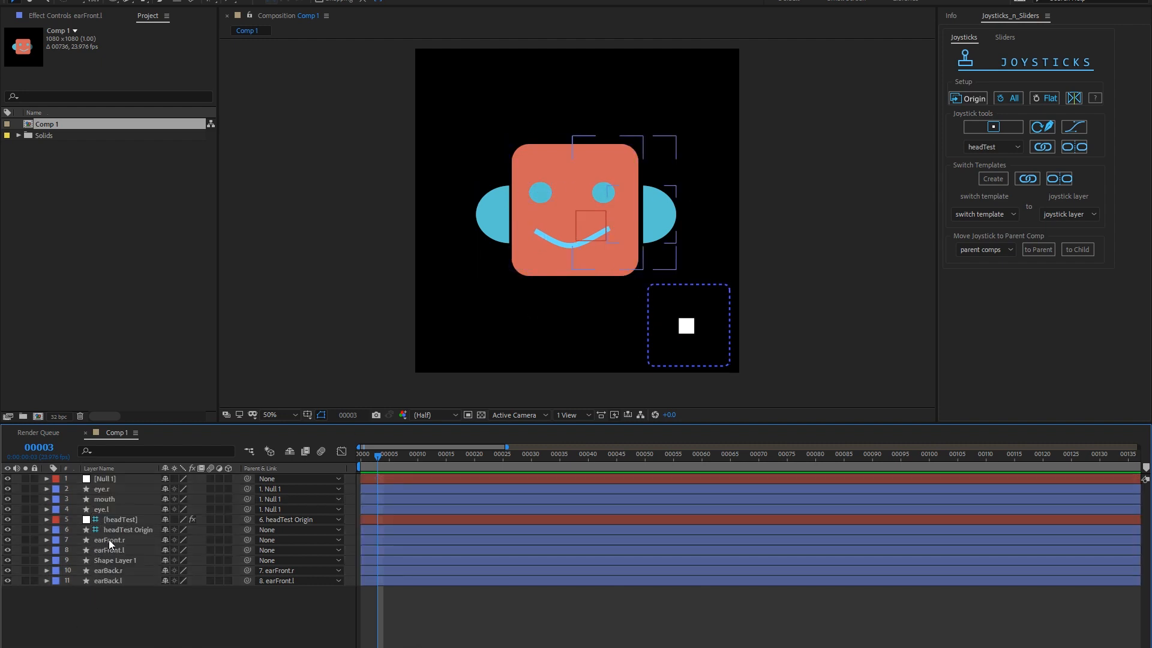
- Check earBack.r's parent, then add an empty expression to earFront.r's Opacity
{"action": "left_click", "coordinate": [110, 540]}
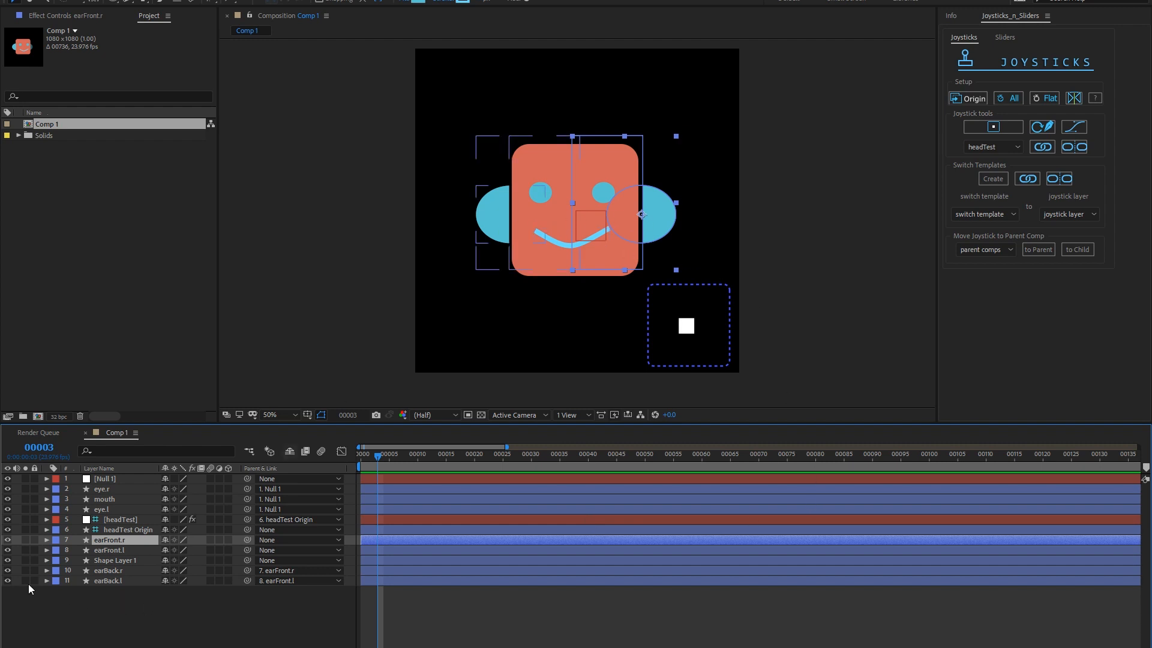
{"action": "left_click", "coordinate": [108, 570]}
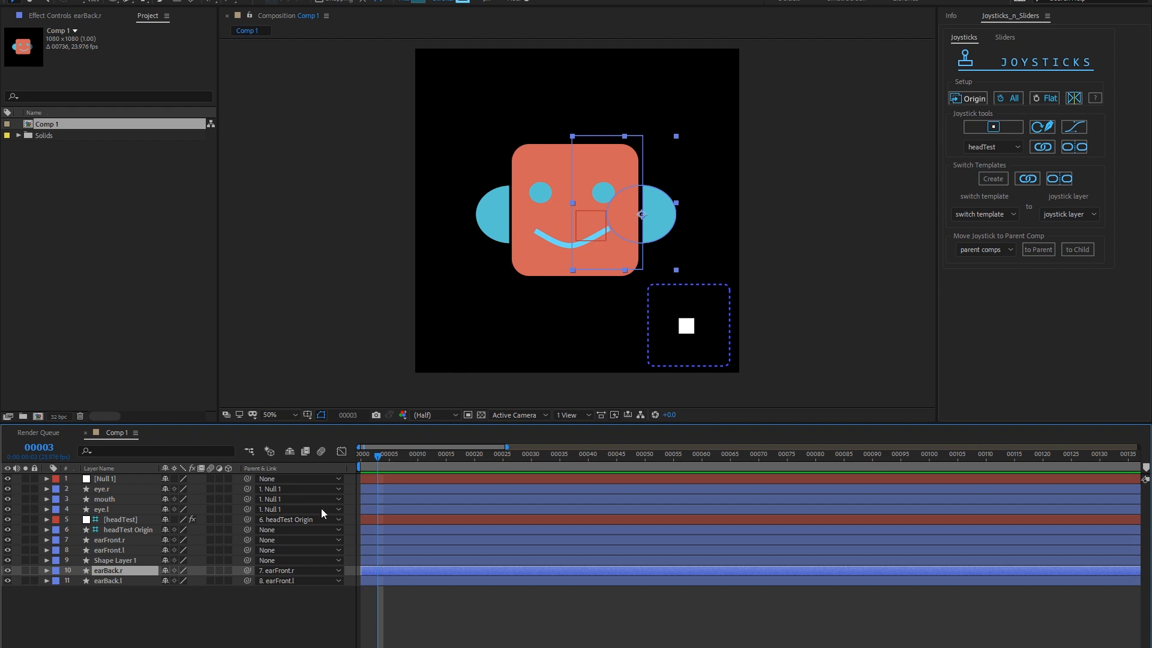
{"action": "left_click", "coordinate": [110, 539]}
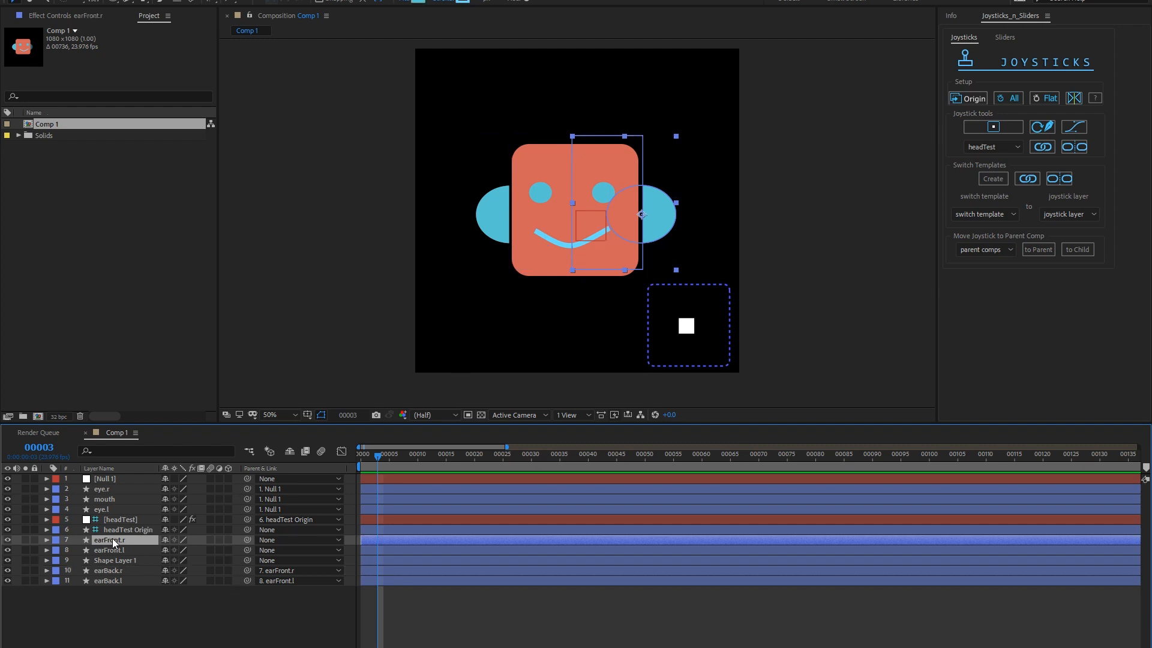
{"action": "left_click", "coordinate": [43, 540]}
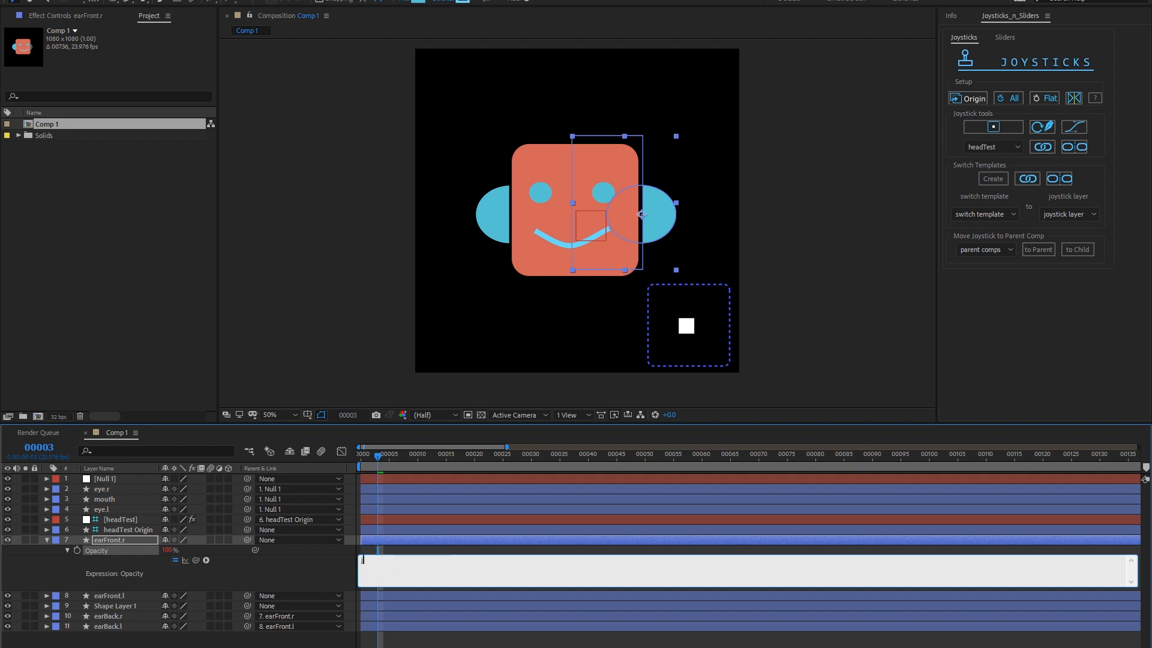
- Set j to headTest's X position and start the ternary returning 0, otherwise 100
{"action": "type", "text": "j="}
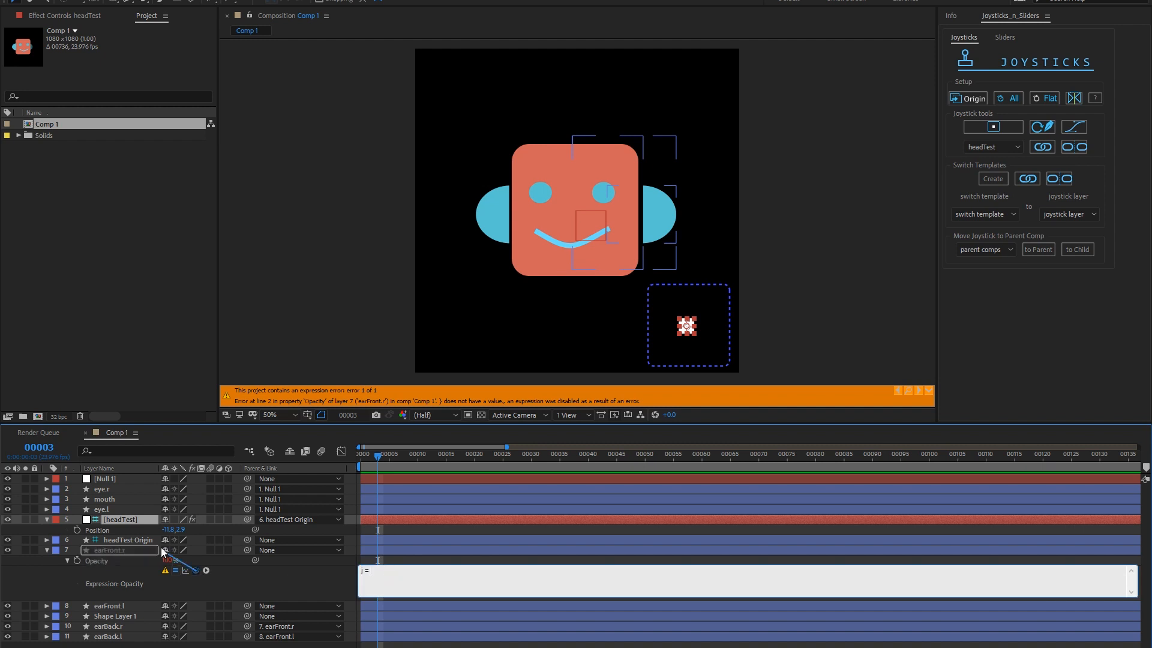
{"action": "type", "text": "thisComp.layer(\"headTest\")(\"Transform\")(\"Position\")[0];"}
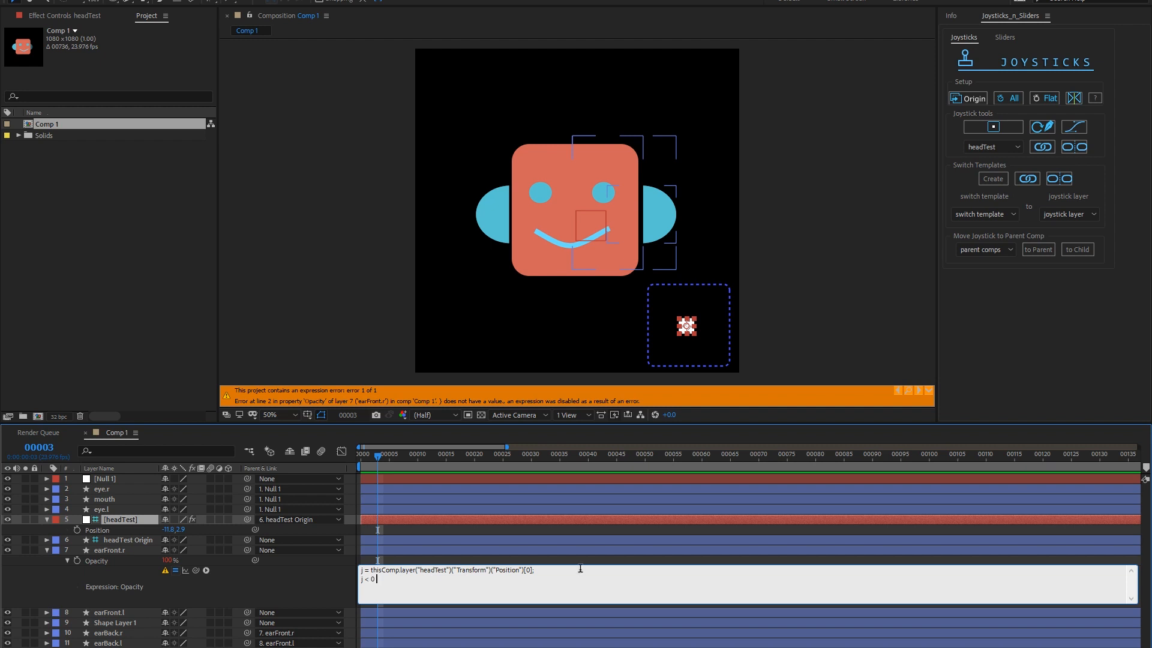
{"action": "type", "text": "?"}
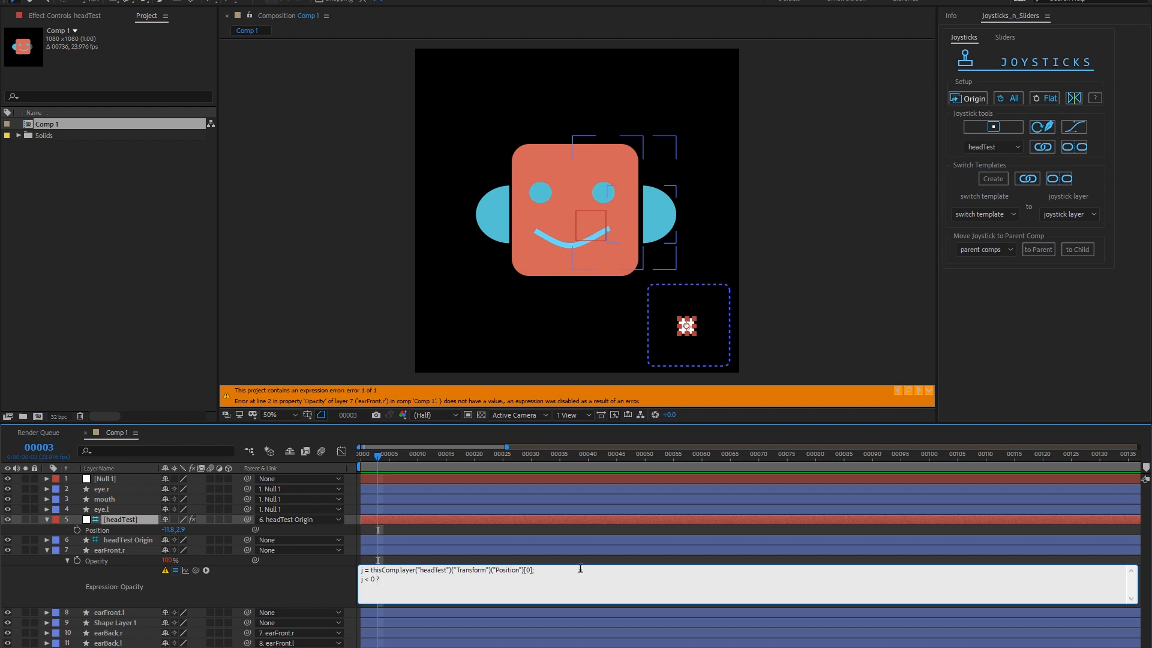
{"action": "type", "text": "0 :"}
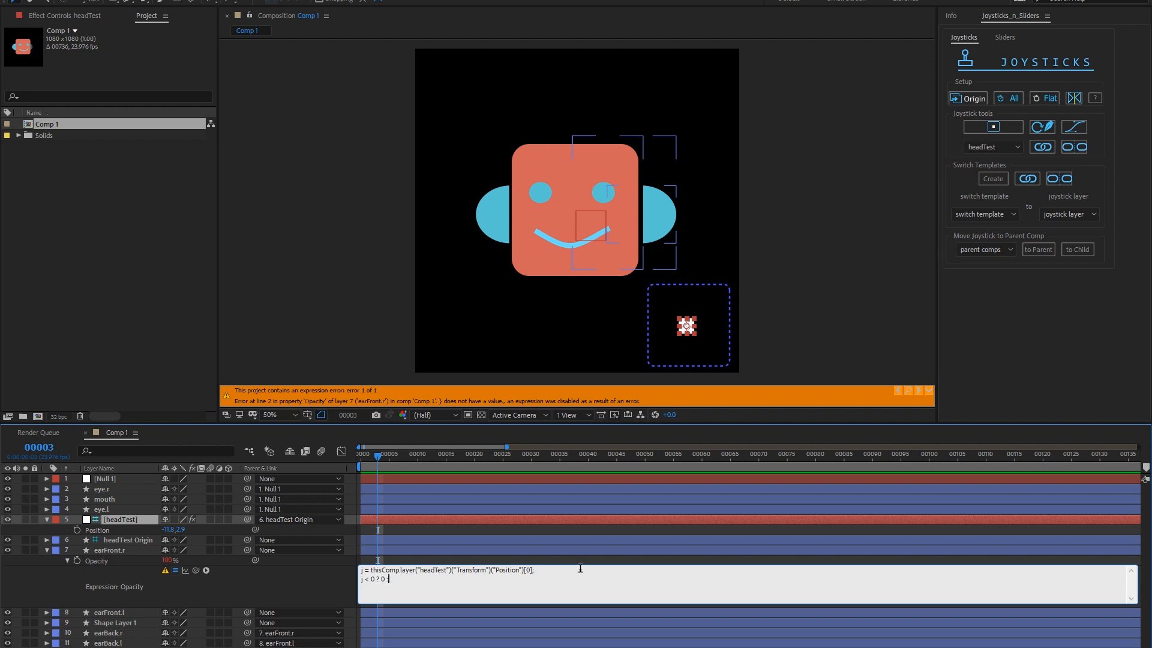
{"action": "type", "text": "100;"}
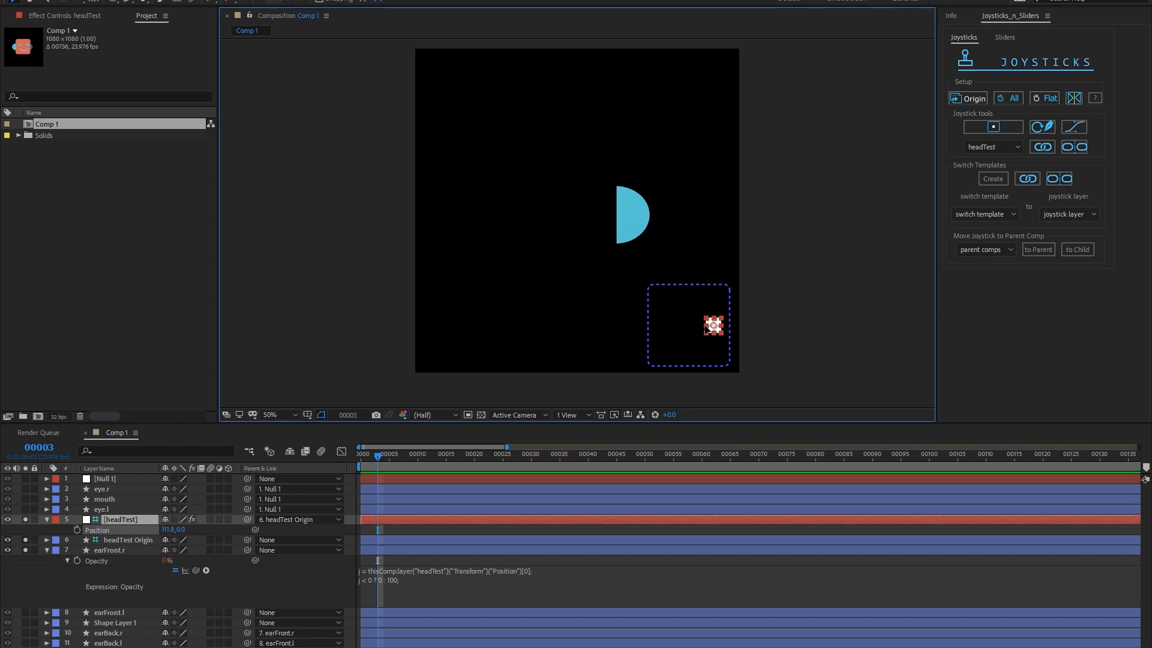
- Test the j > 0 condition by dragging the joystick, then select the whole expression
{"action": "left_click_drag", "start_coordinate": [712, 325], "coordinate": [722, 328]}
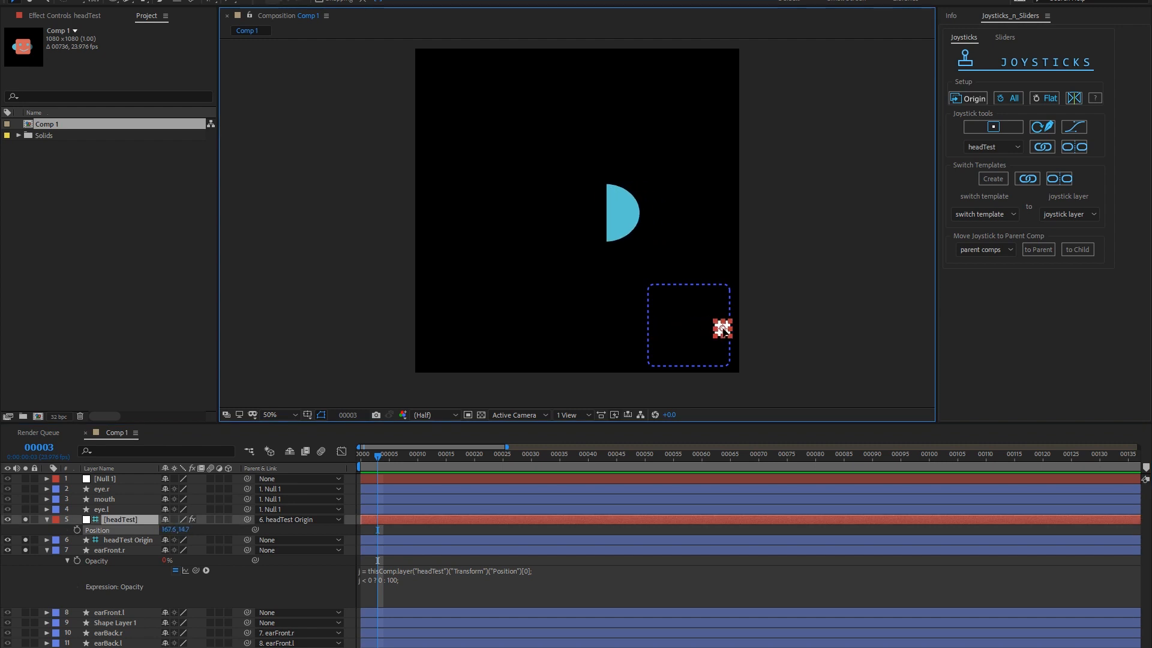
{"action": "left_click_drag", "start_coordinate": [721, 328], "coordinate": [704, 324]}
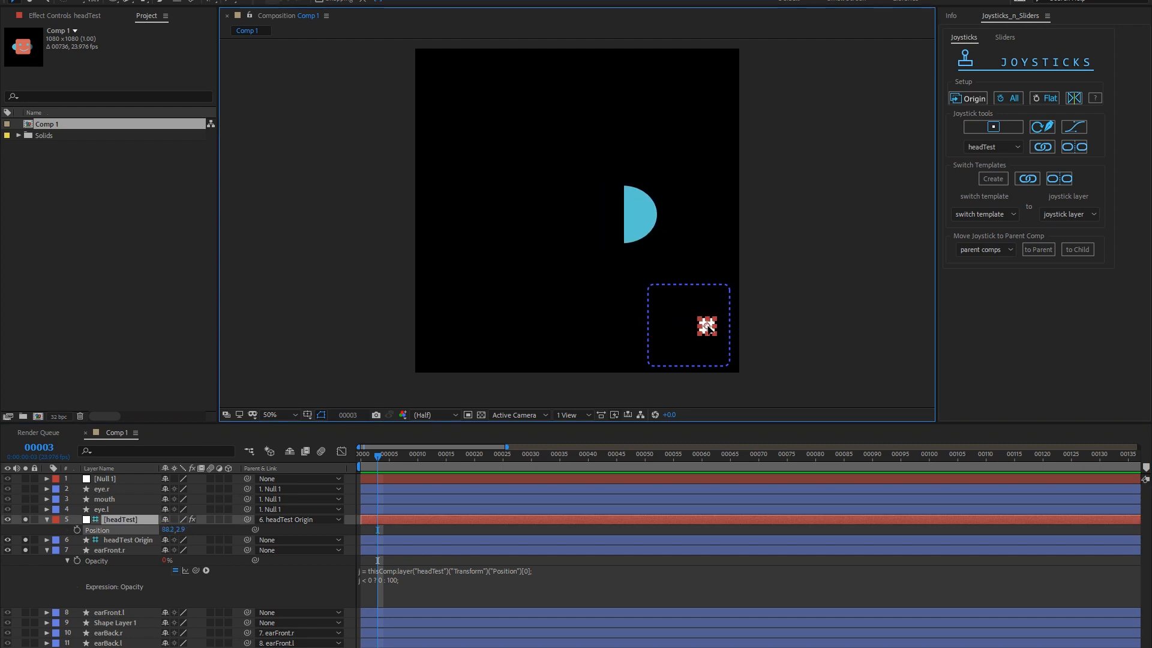
{"action": "left_click_drag", "start_coordinate": [704, 326], "coordinate": [704, 326]}
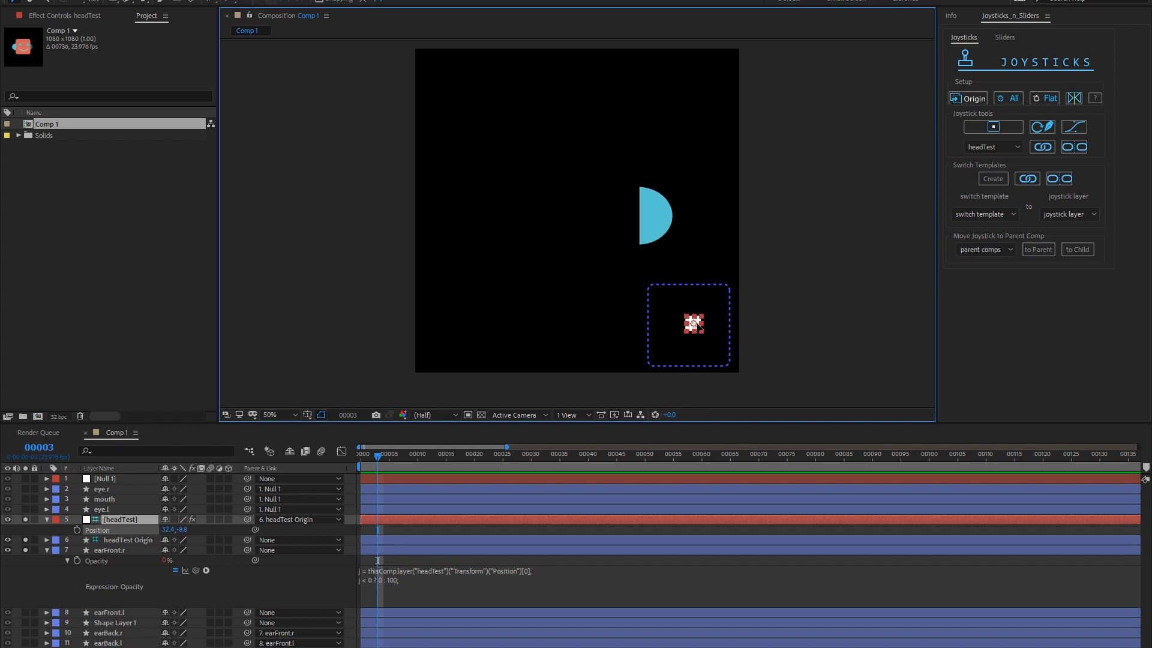
{"action": "left_click_drag", "start_coordinate": [691, 324], "coordinate": [699, 321]}
{"action": "type", "text": ">"}
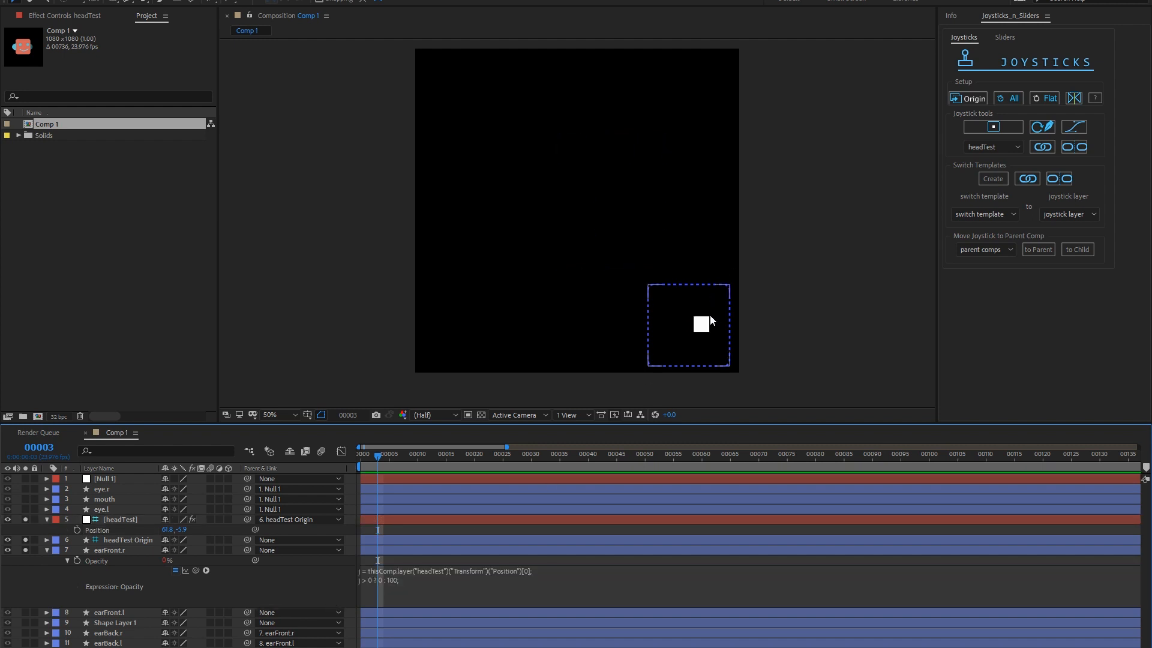
{"action": "left_click_drag", "start_coordinate": [700, 324], "coordinate": [684, 327]}
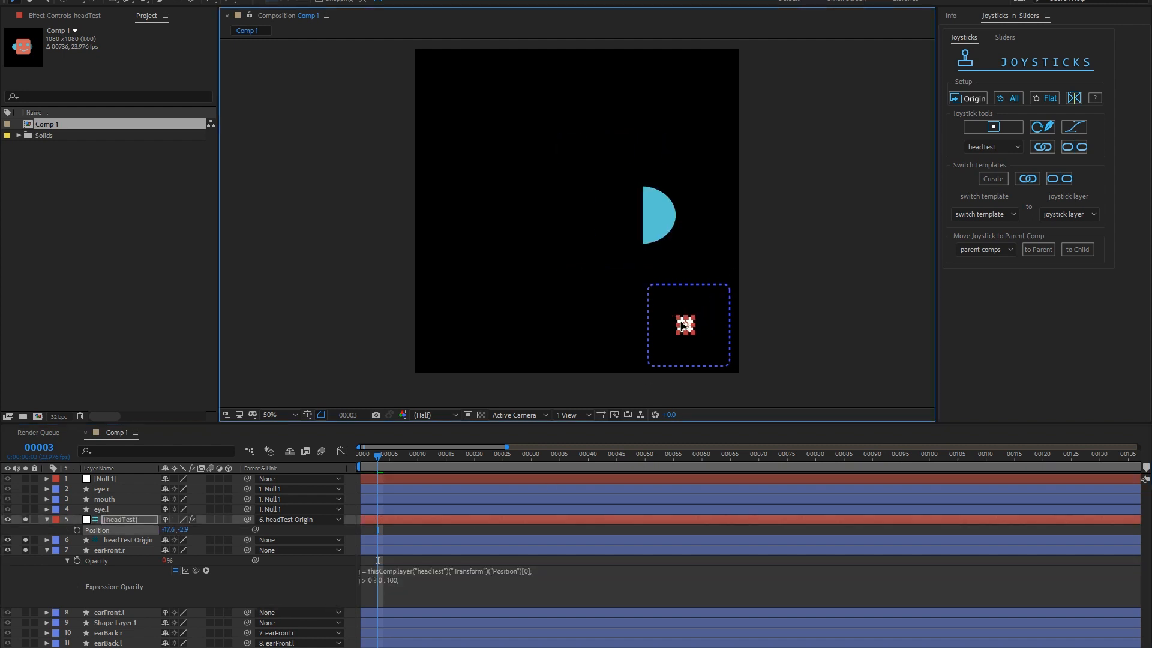
{"action": "left_click_drag", "start_coordinate": [682, 325], "coordinate": [720, 326]}
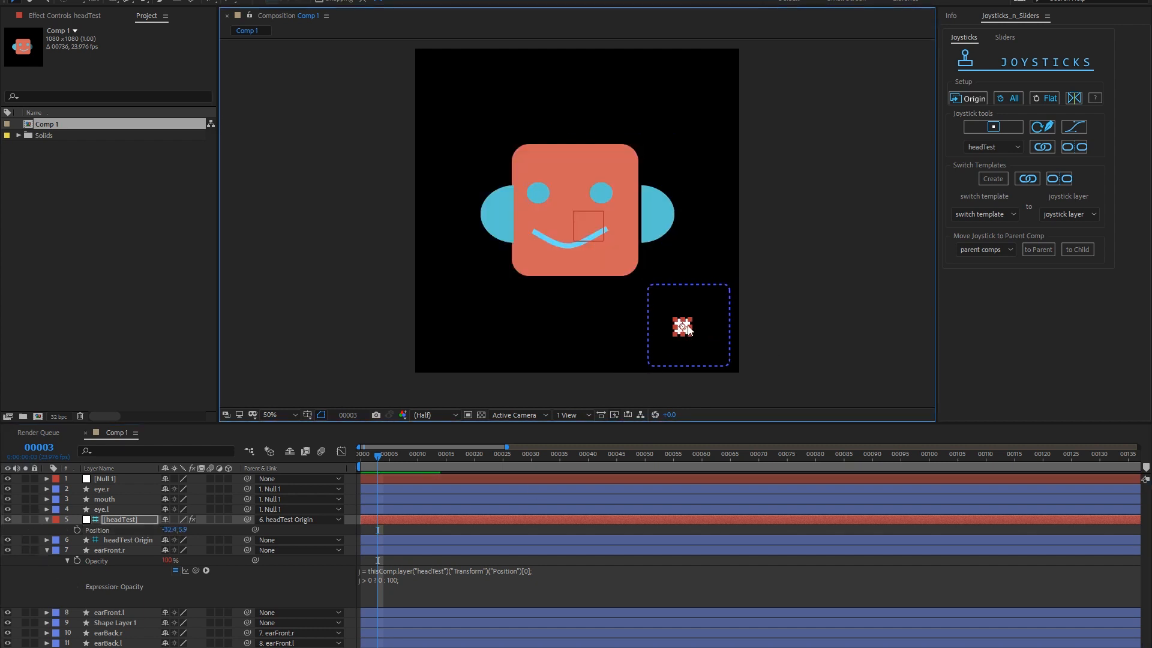
{"action": "left_click_drag", "start_coordinate": [681, 328], "coordinate": [707, 326]}
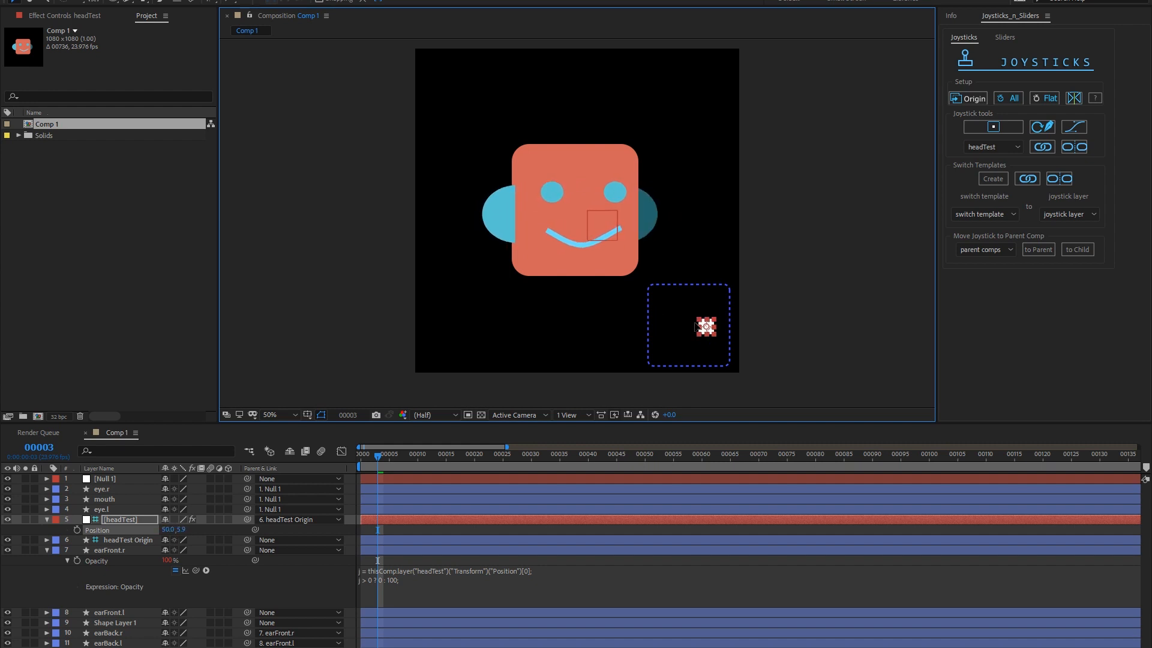
{"action": "left_click_drag", "start_coordinate": [705, 327], "coordinate": [691, 329]}
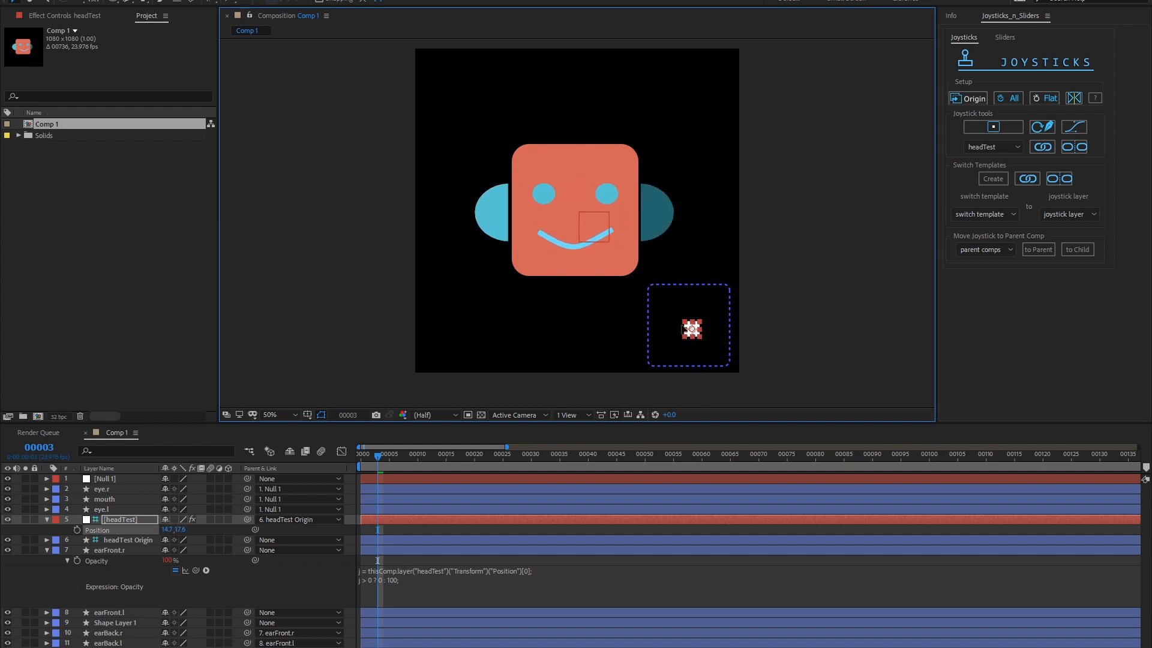
{"action": "left_click_drag", "start_coordinate": [690, 328], "coordinate": [639, 327]}
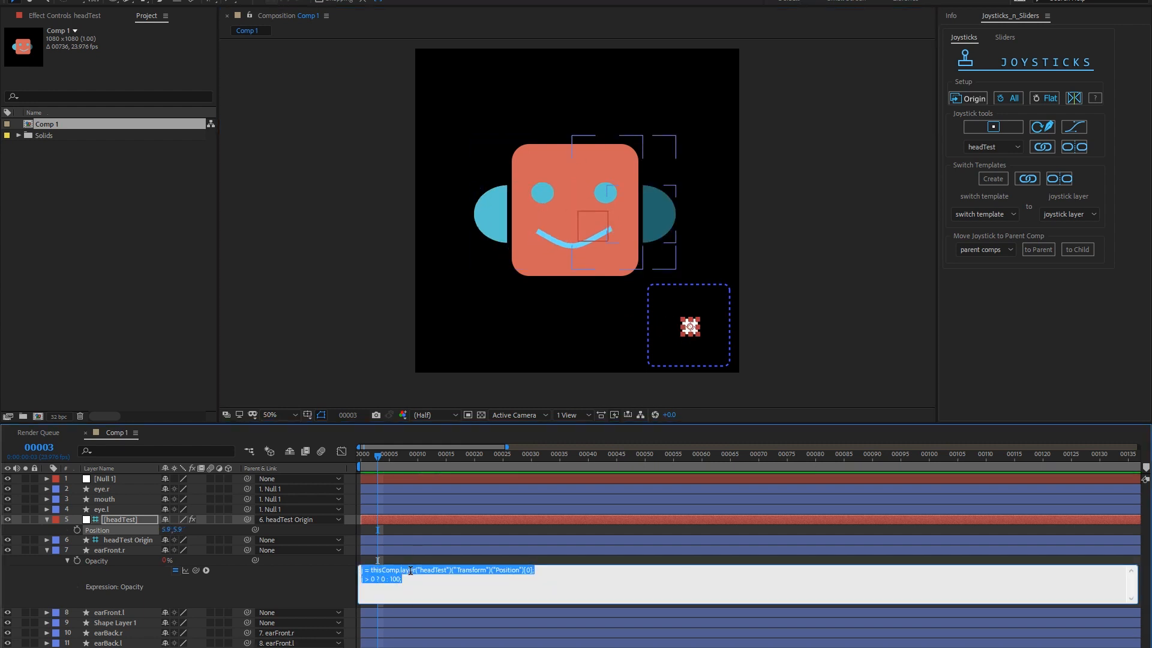
- Give earFront.l the reversed j < 0 ? 0 : 100 expression and test with the joystick
{"action": "left_click", "coordinate": [107, 612]}
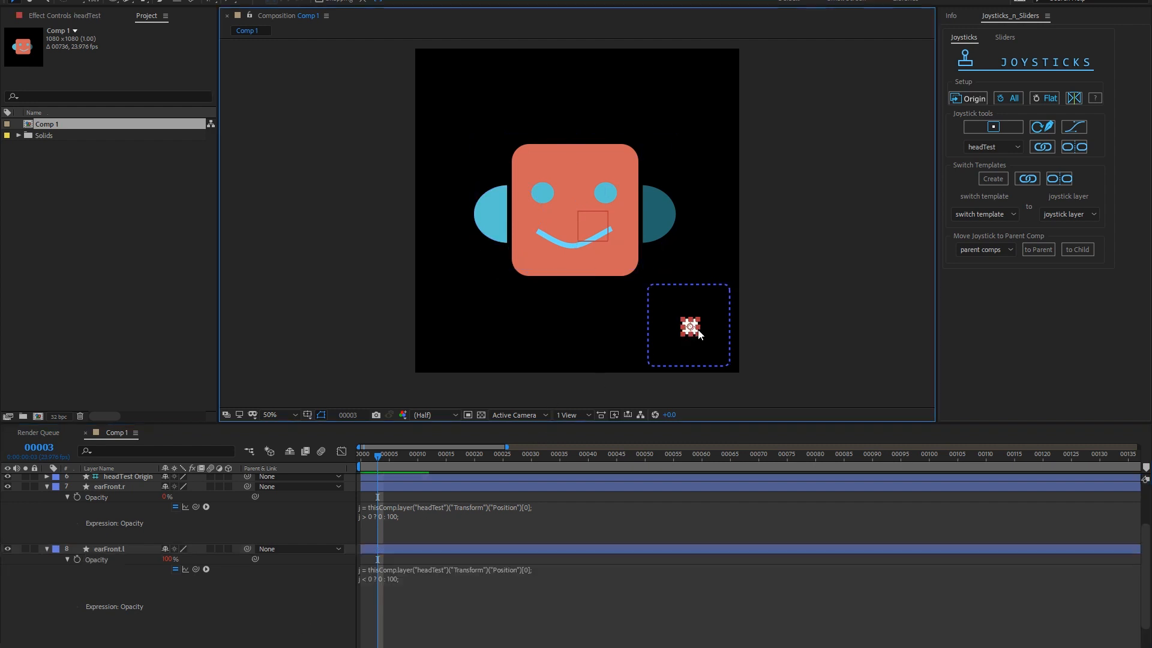
{"action": "left_click_drag", "start_coordinate": [691, 327], "coordinate": [658, 326]}
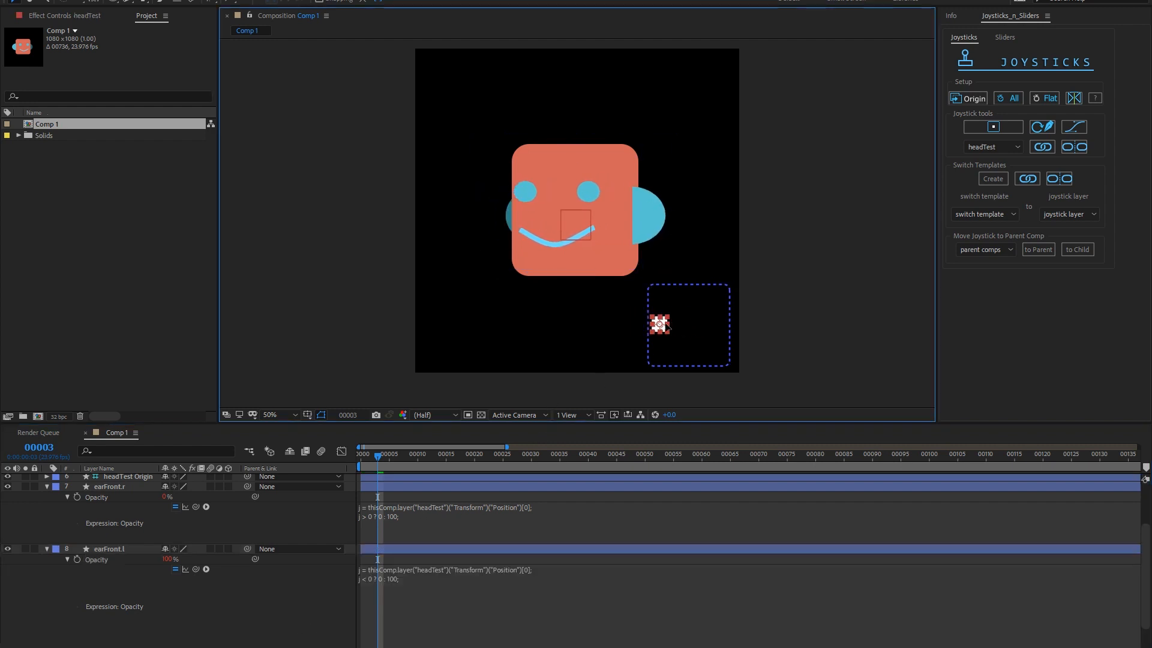
{"action": "left_click_drag", "start_coordinate": [659, 325], "coordinate": [698, 328]}
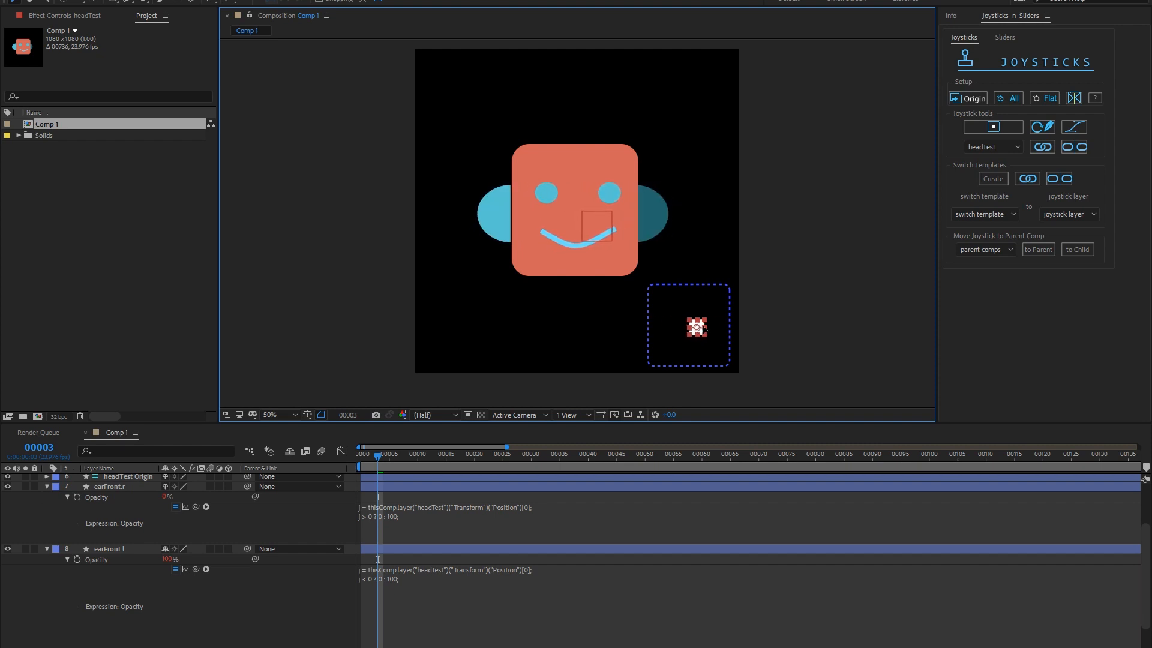
{"action": "left_click_drag", "start_coordinate": [698, 329], "coordinate": [684, 326]}
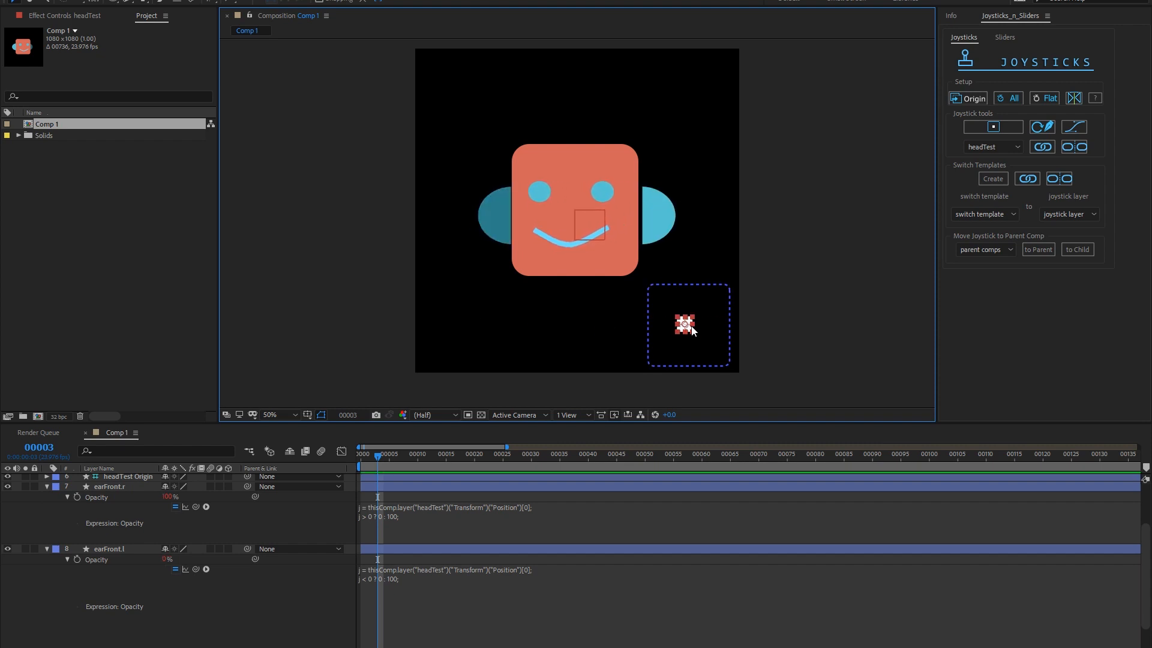
{"action": "left_click_drag", "start_coordinate": [683, 325], "coordinate": [704, 323]}
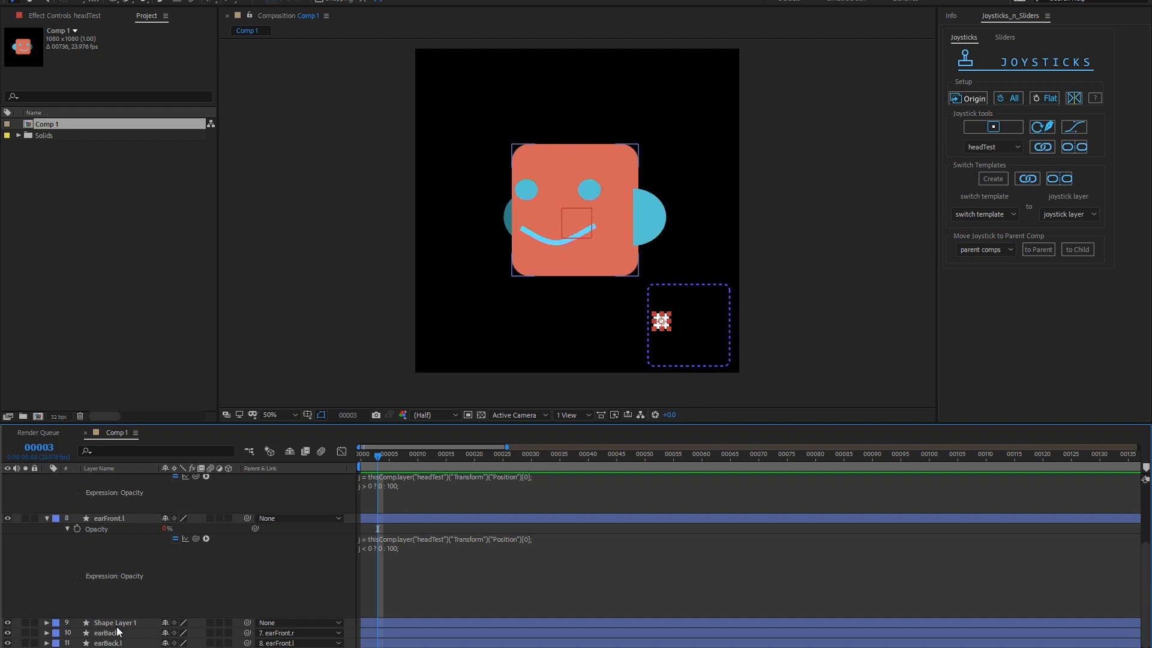
- Add inverted opacity expressions to earBack.r and earBack.l, then test them with the joystick
{"action": "left_click", "coordinate": [111, 623]}
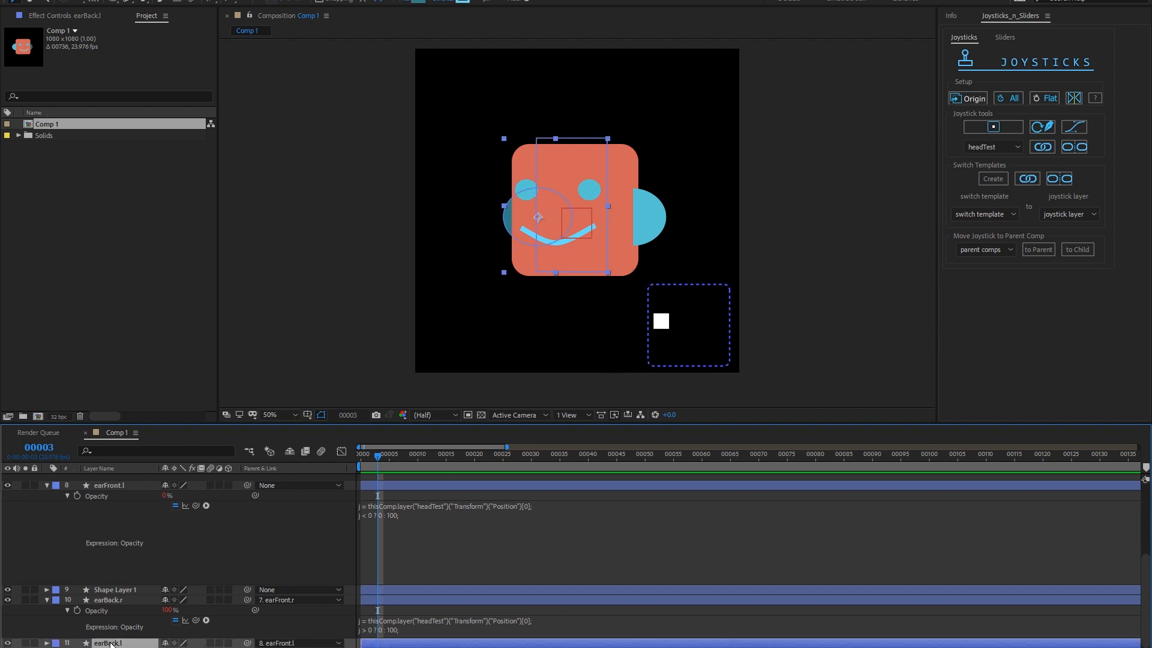
{"action": "scroll", "scroll_direction": "down", "scroll_amount": 3}
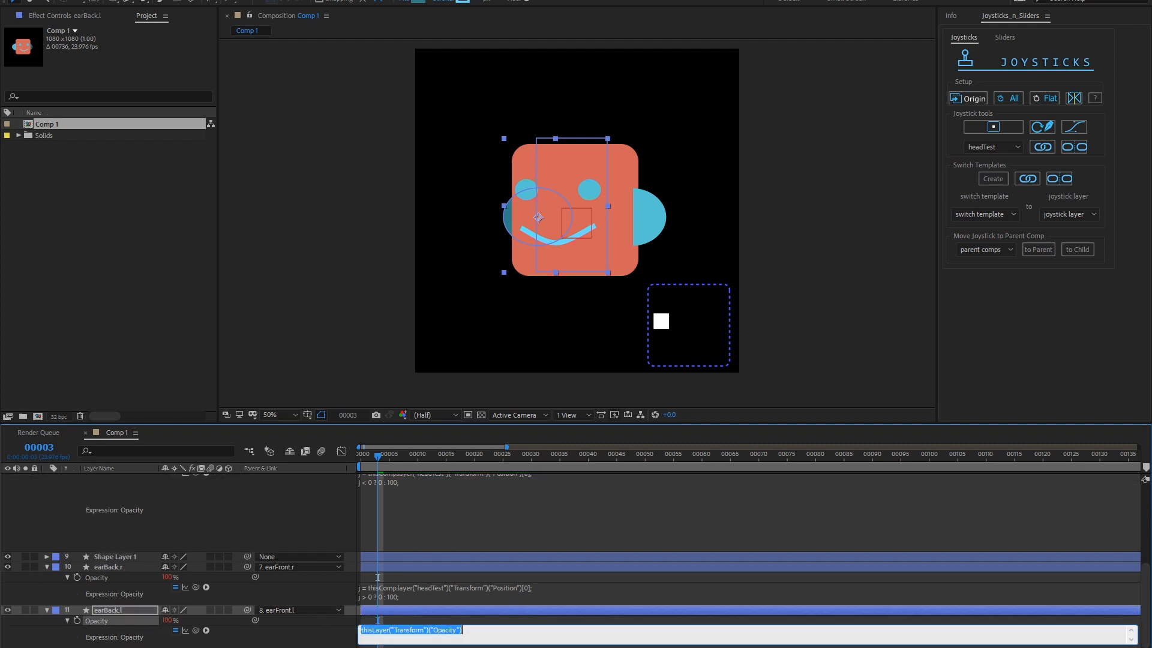
{"action": "left_click", "coordinate": [410, 630]}
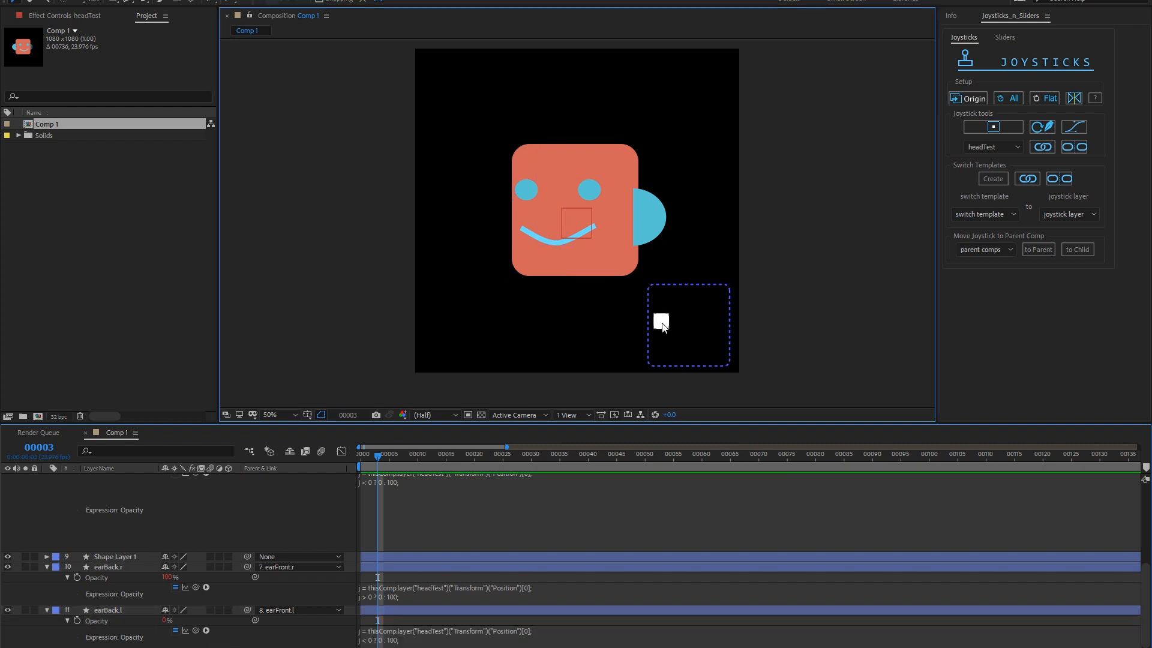
{"action": "left_click_drag", "start_coordinate": [660, 324], "coordinate": [695, 324]}
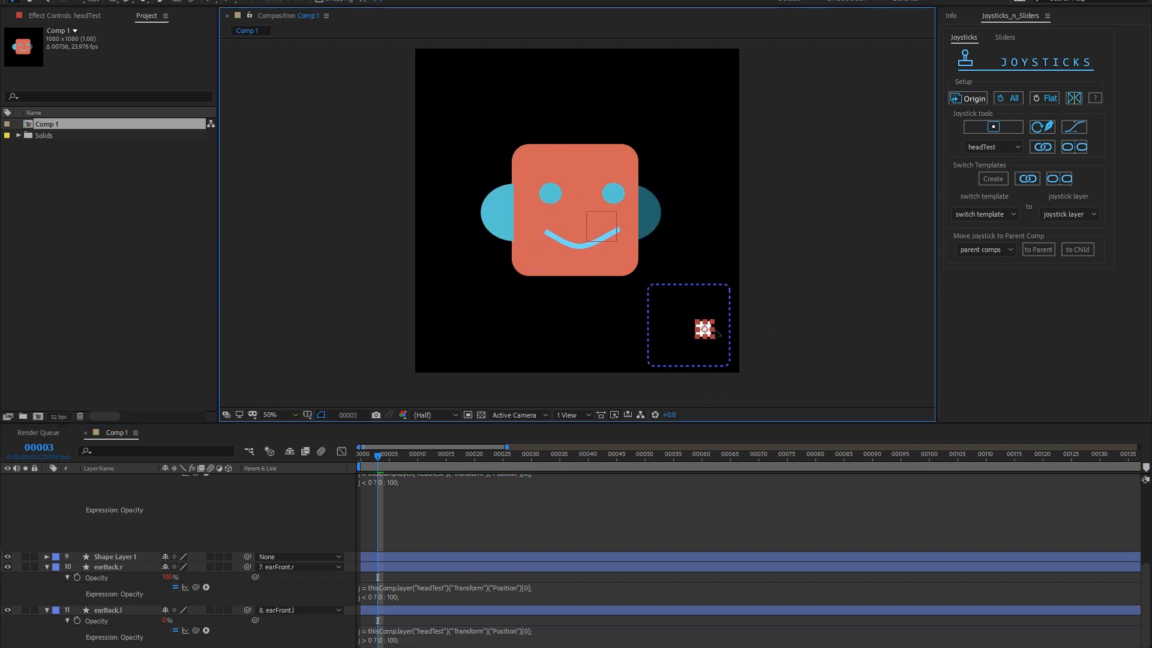
- Push the joystick far left so the head turns and only one ear shows
{"action": "left_click_drag", "start_coordinate": [705, 329], "coordinate": [713, 337]}
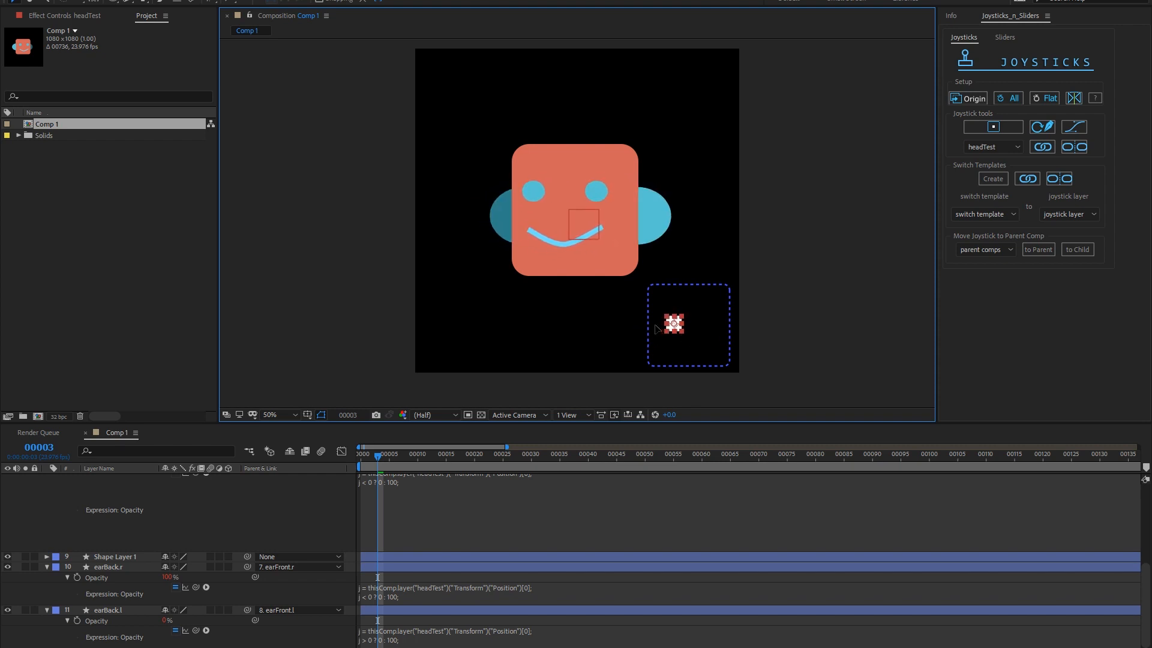
{"action": "left_click_drag", "start_coordinate": [673, 324], "coordinate": [643, 338]}
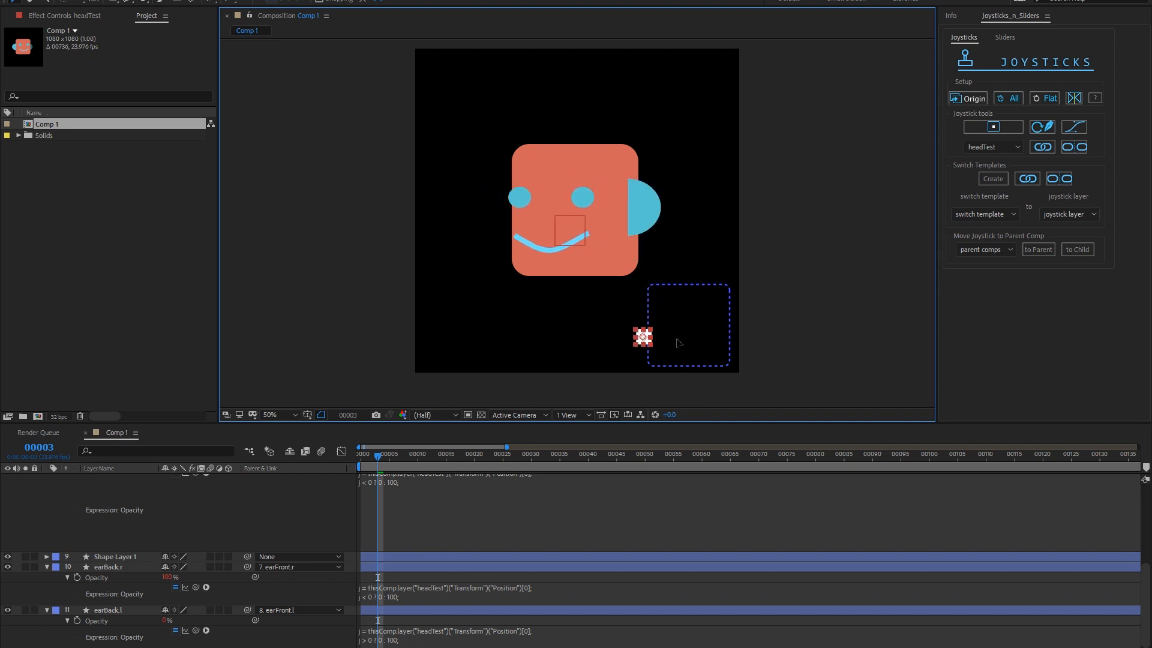